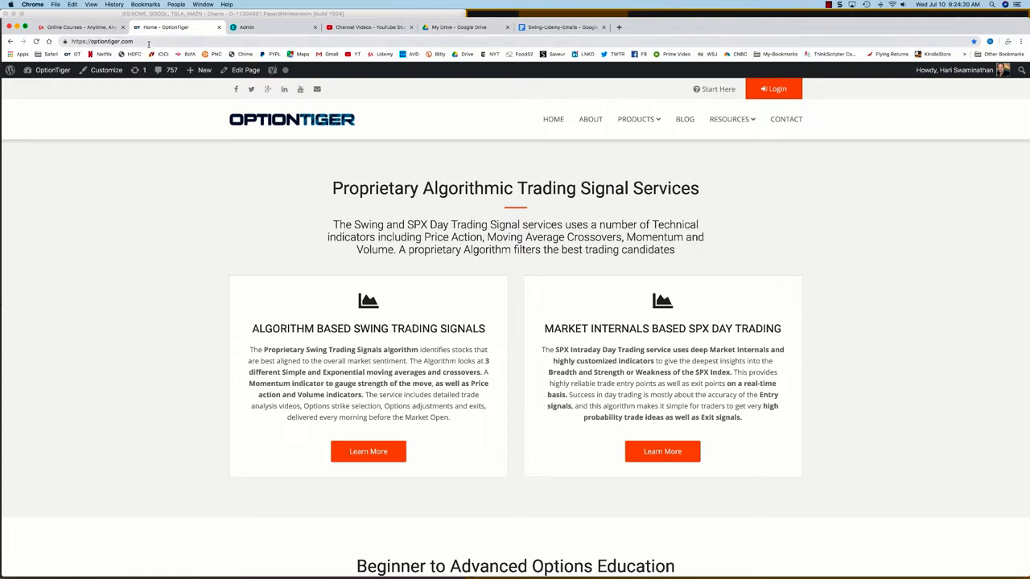
{"action": "mouse_move", "coordinate": [367, 377]}
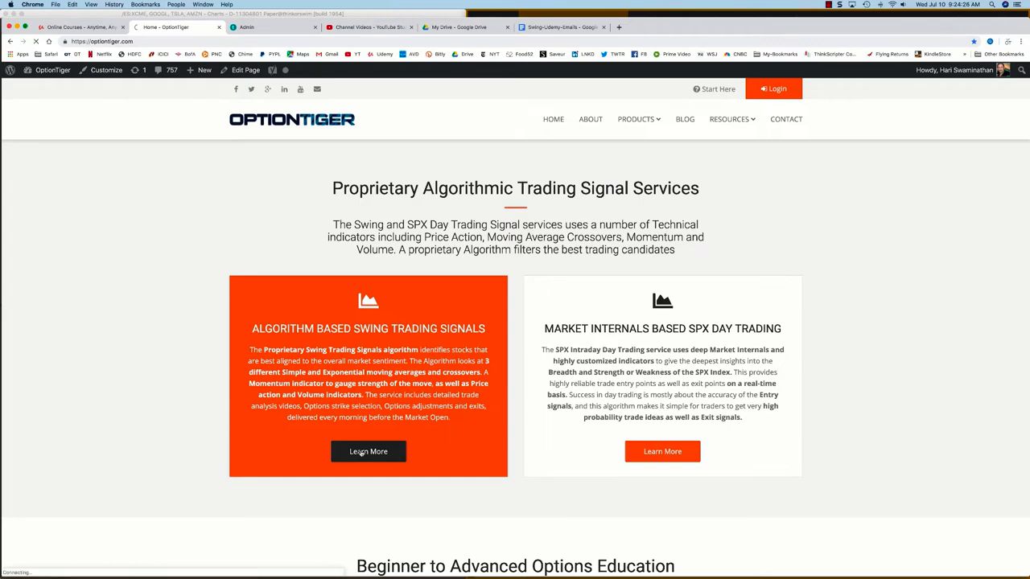
Open the Algorithm Based Swing Trading Signals course page via its Learn More button
{"action": "left_click", "coordinate": [368, 452]}
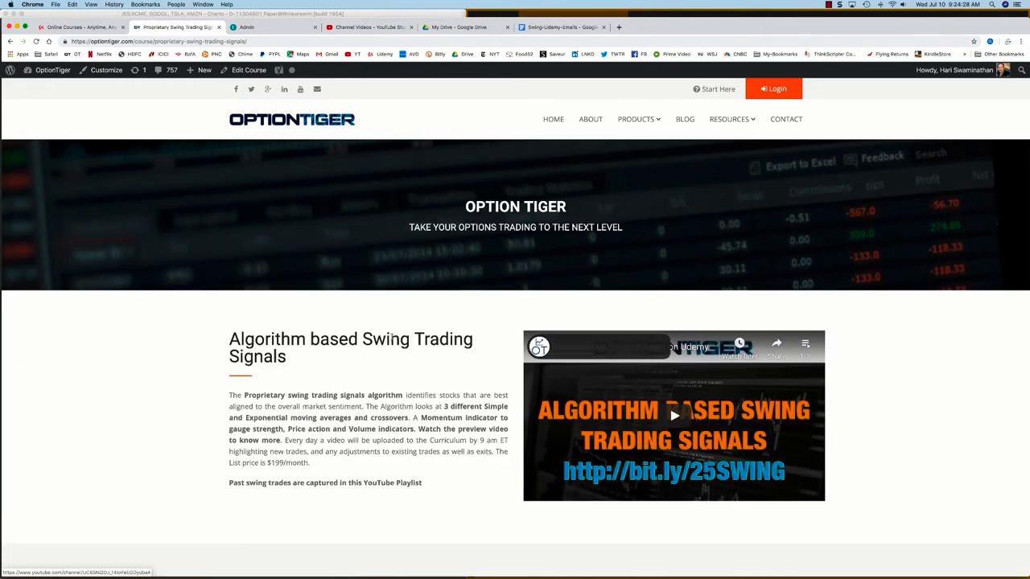
{"action": "scroll", "scroll_direction": "down", "scroll_amount": 3}
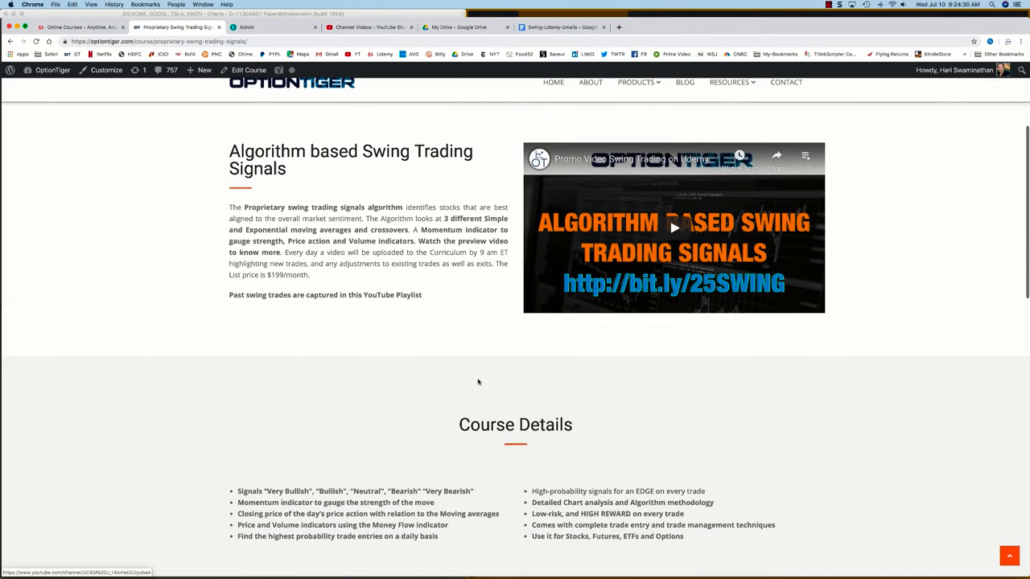
{"action": "scroll", "scroll_direction": "down", "scroll_amount": 3}
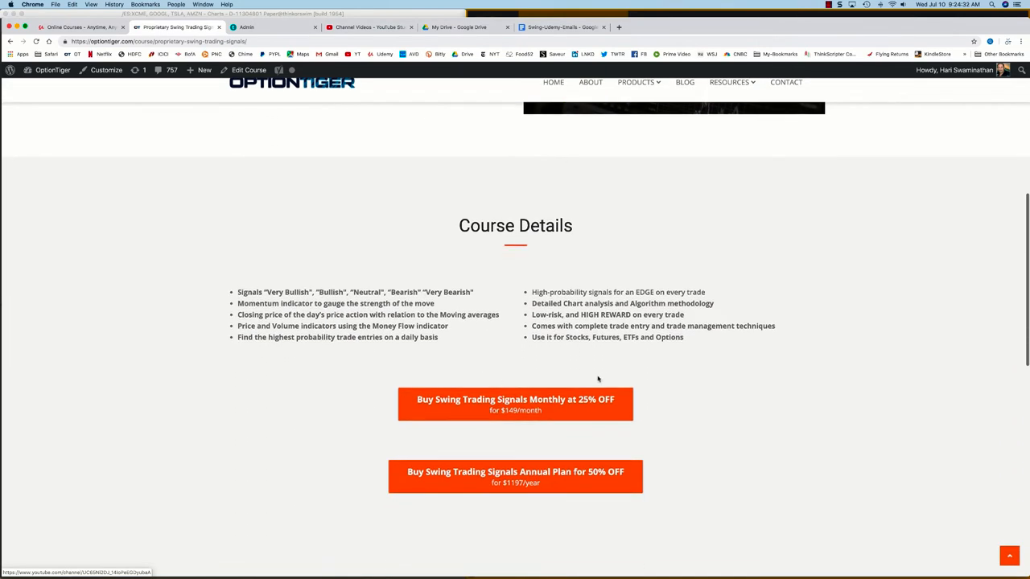
{"action": "mouse_move", "coordinate": [515, 404]}
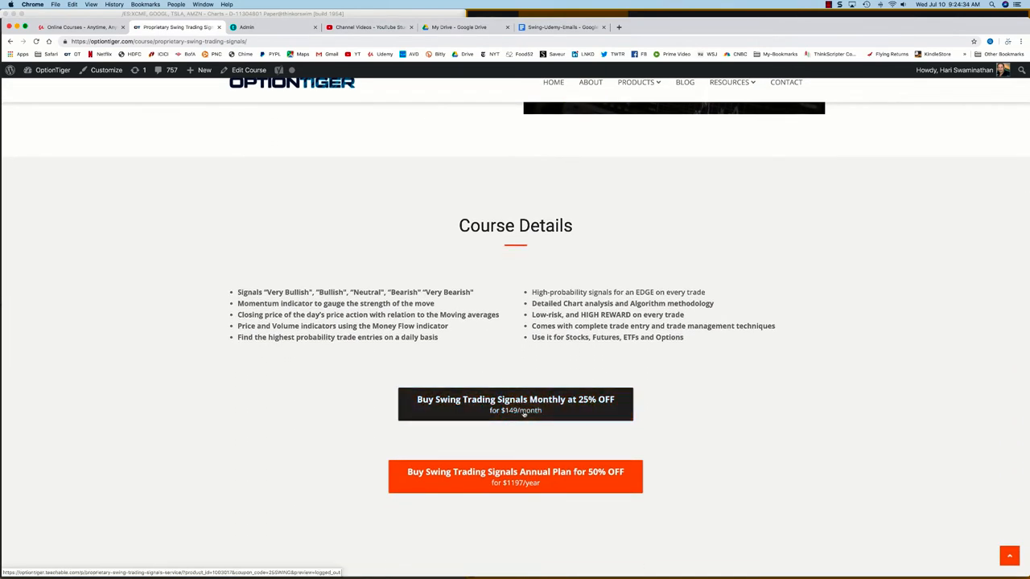
{"action": "mouse_move", "coordinate": [566, 487]}
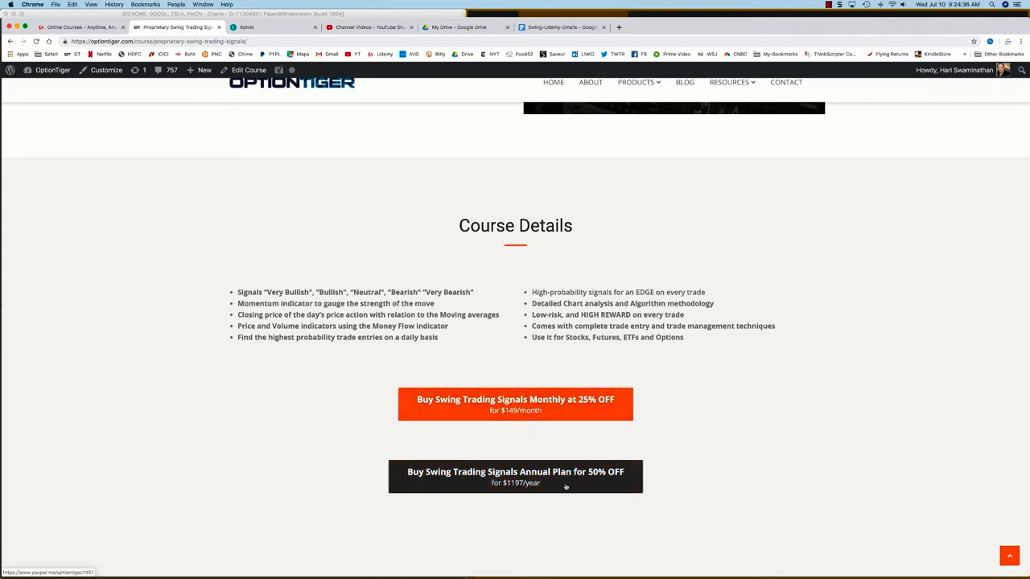
{"action": "scroll", "scroll_direction": "up", "scroll_amount": 3}
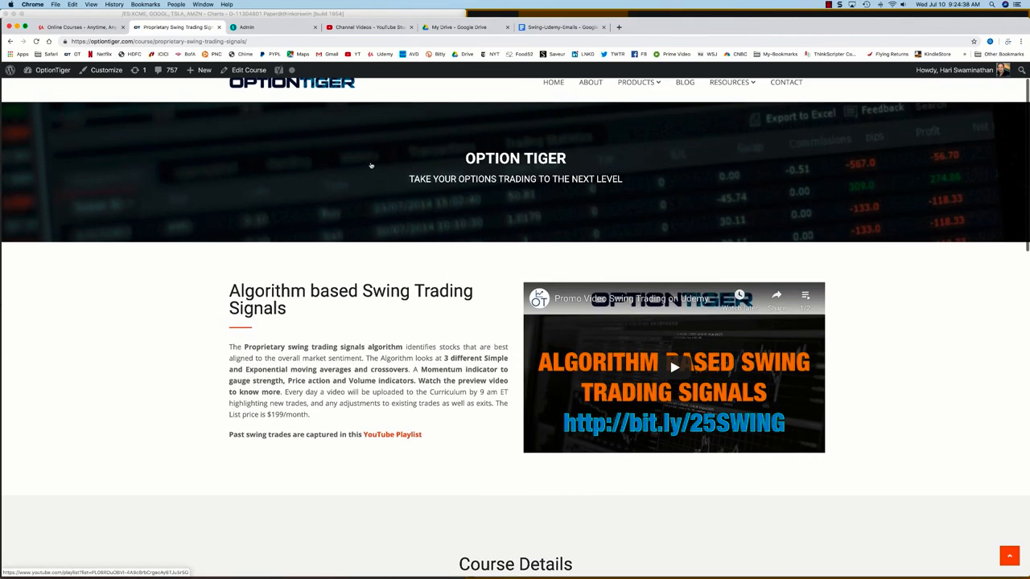